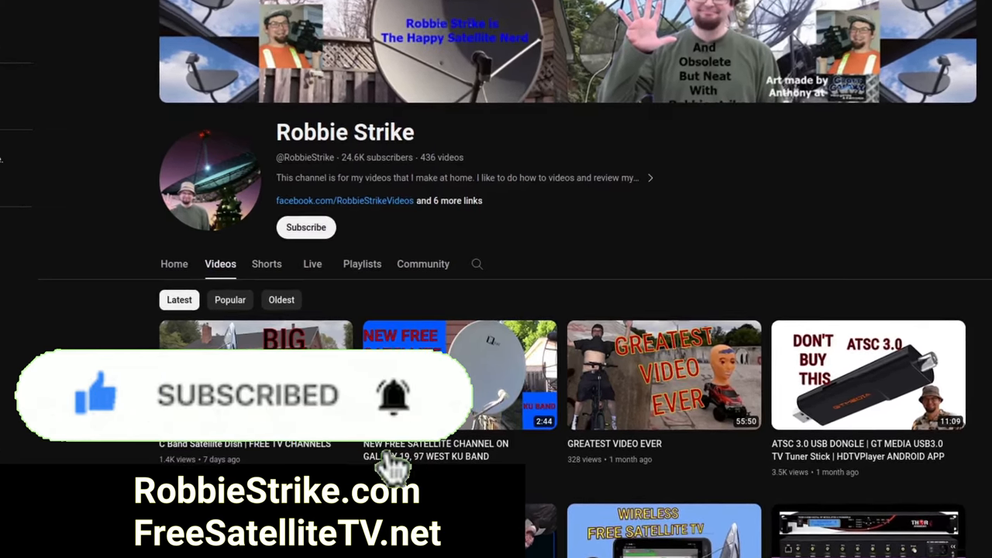
Step: Scroll channels.txt to show the entries from 133° W Galaxy 15 down through 123° W Galaxy 18
{"action": "scroll", "scroll_direction": "down", "scroll_amount": 3}
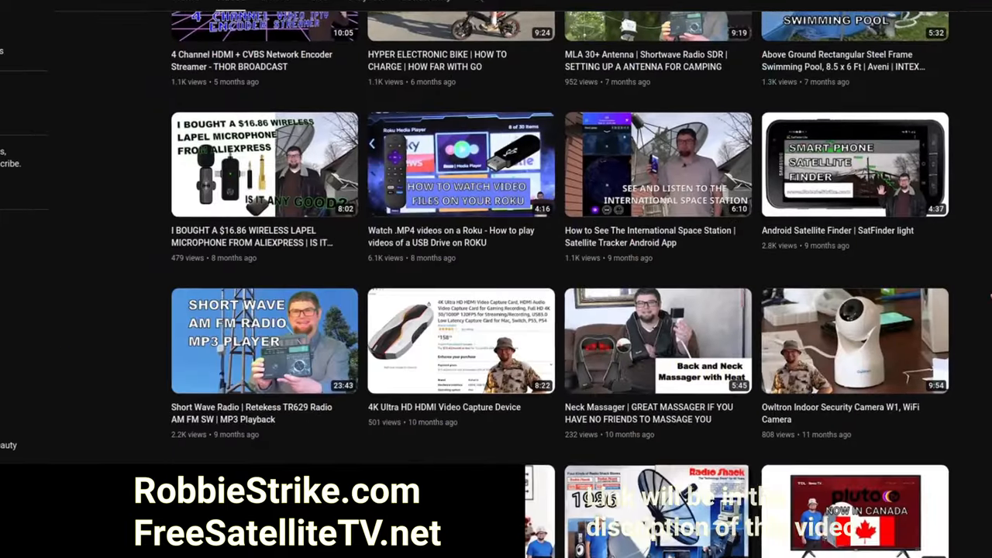
{"action": "scroll", "scroll_direction": "down", "scroll_amount": 3}
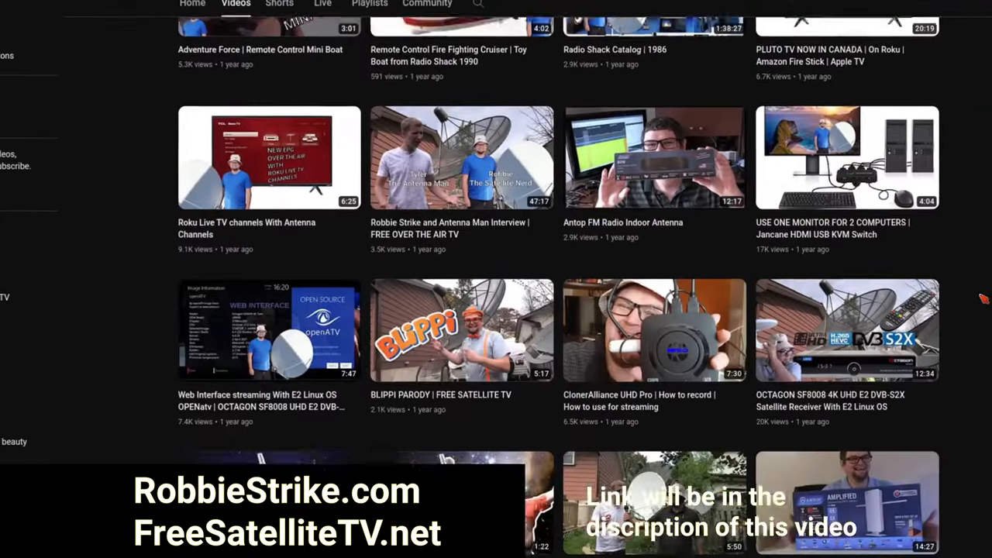
{"action": "scroll", "scroll_direction": "down", "scroll_amount": 3}
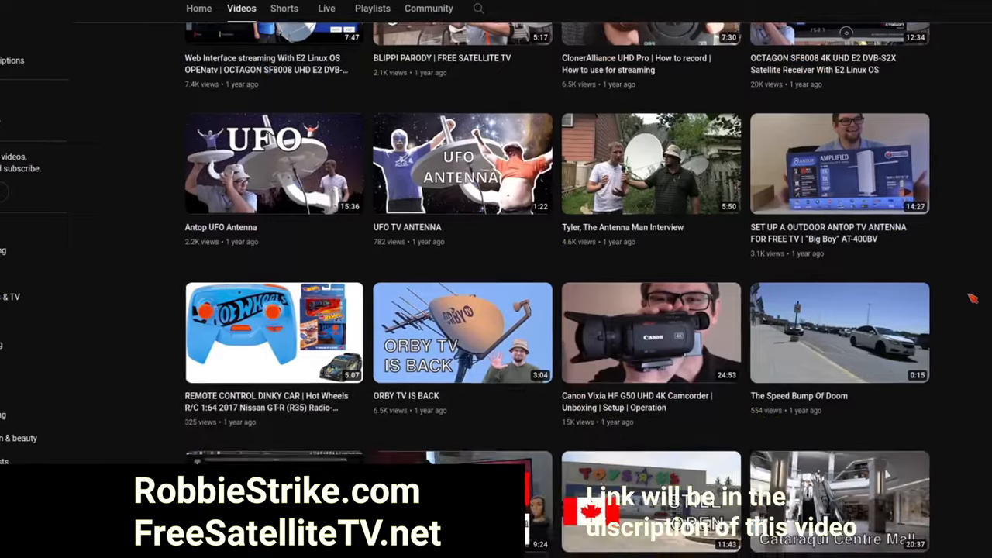
{"action": "scroll", "scroll_direction": "down", "scroll_amount": 3}
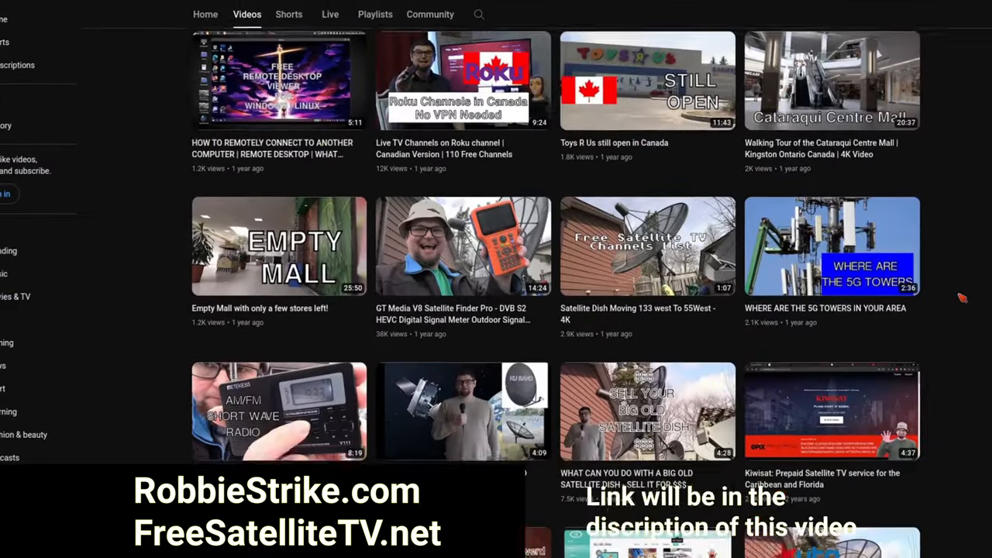
{"action": "scroll", "scroll_direction": "down", "scroll_amount": 3}
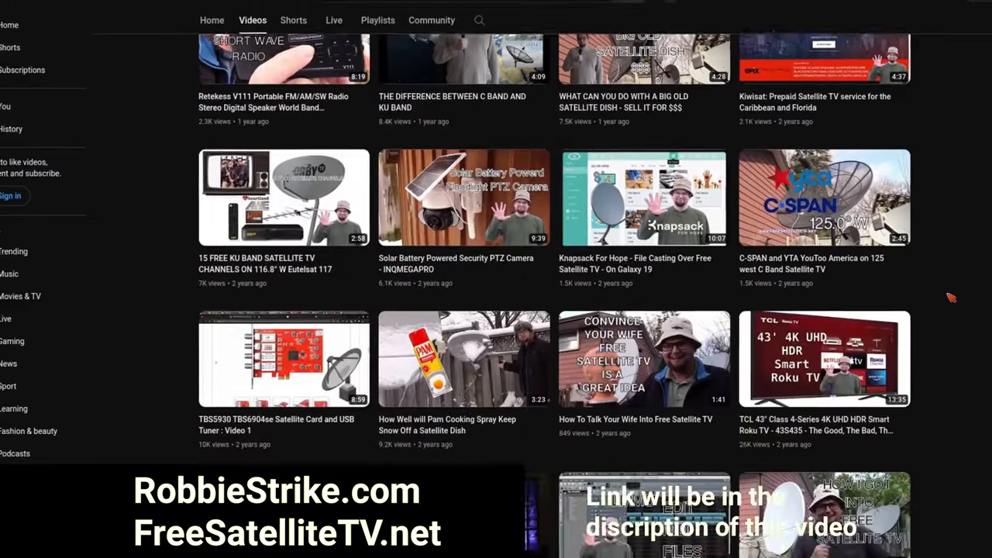
{"action": "scroll", "scroll_direction": "up", "scroll_amount": 3}
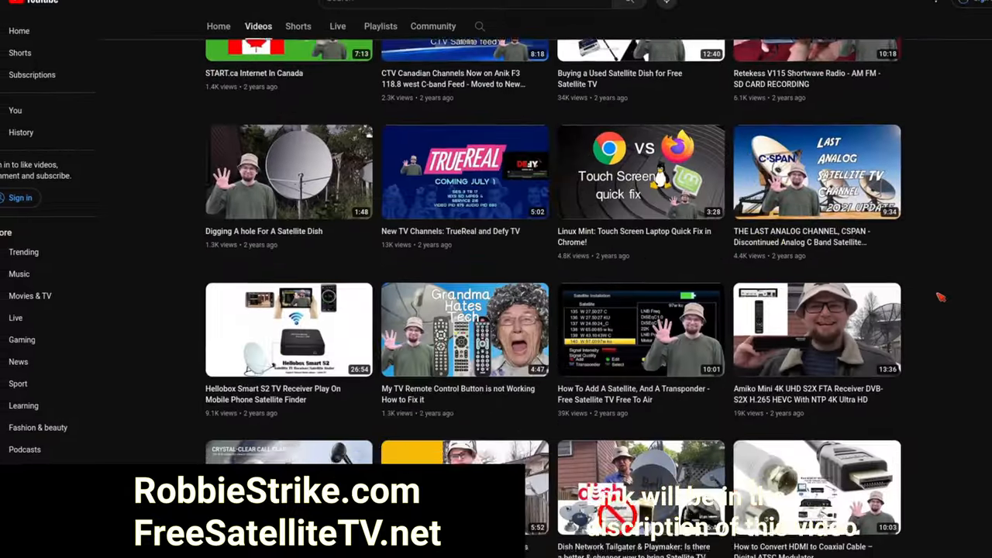
{"action": "scroll", "scroll_direction": "down", "scroll_amount": 3}
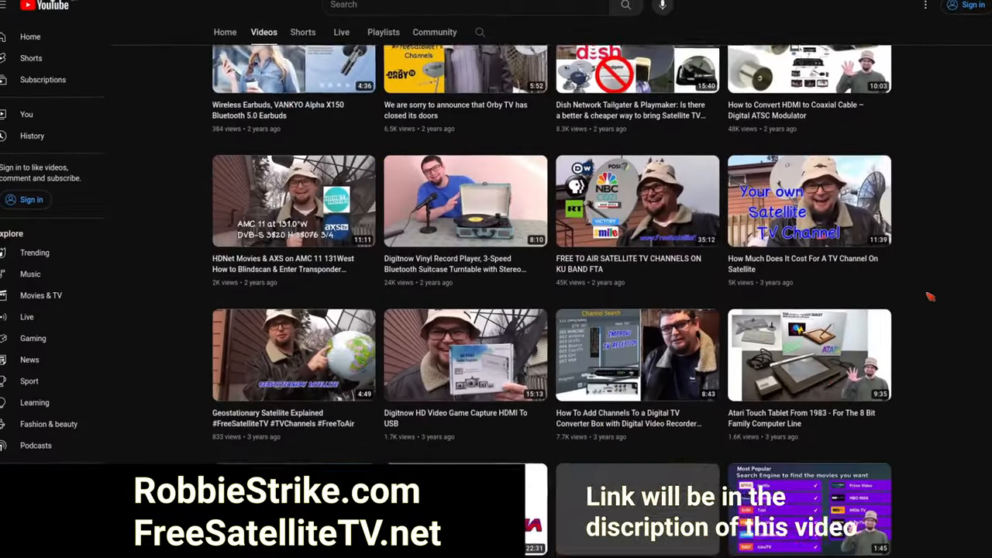
{"action": "scroll", "scroll_direction": "up", "scroll_amount": 3}
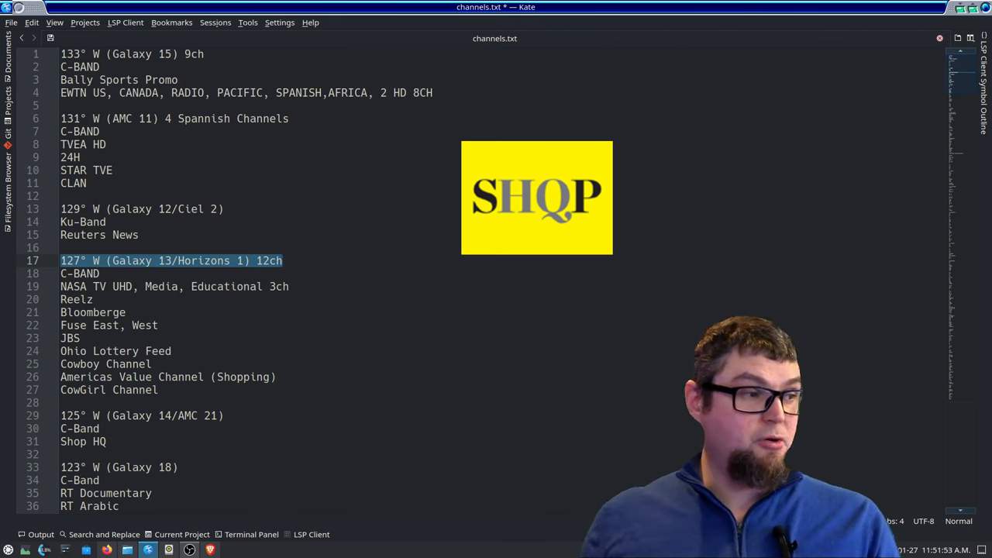
{"action": "scroll", "scroll_direction": "down", "scroll_amount": 3}
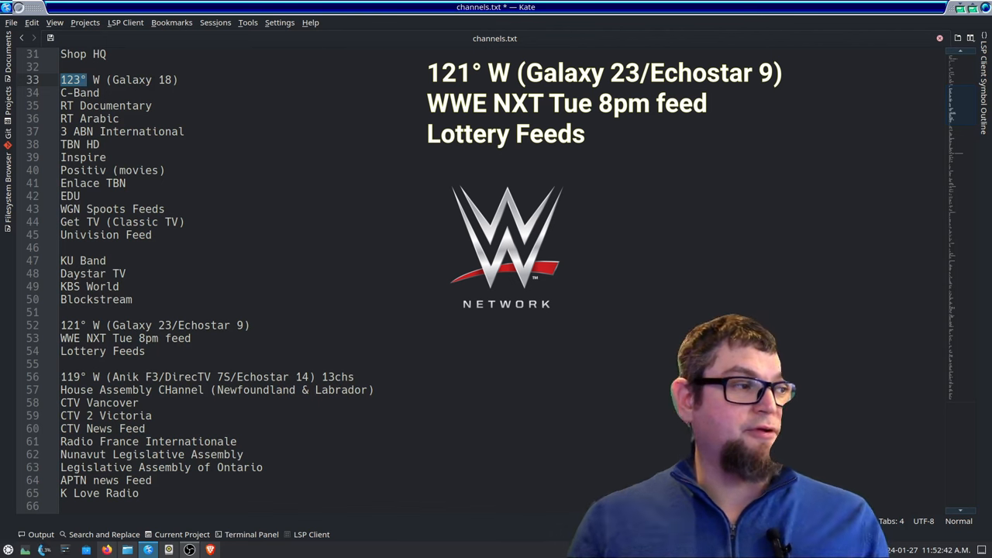
{"action": "scroll", "scroll_direction": "down", "scroll_amount": 3}
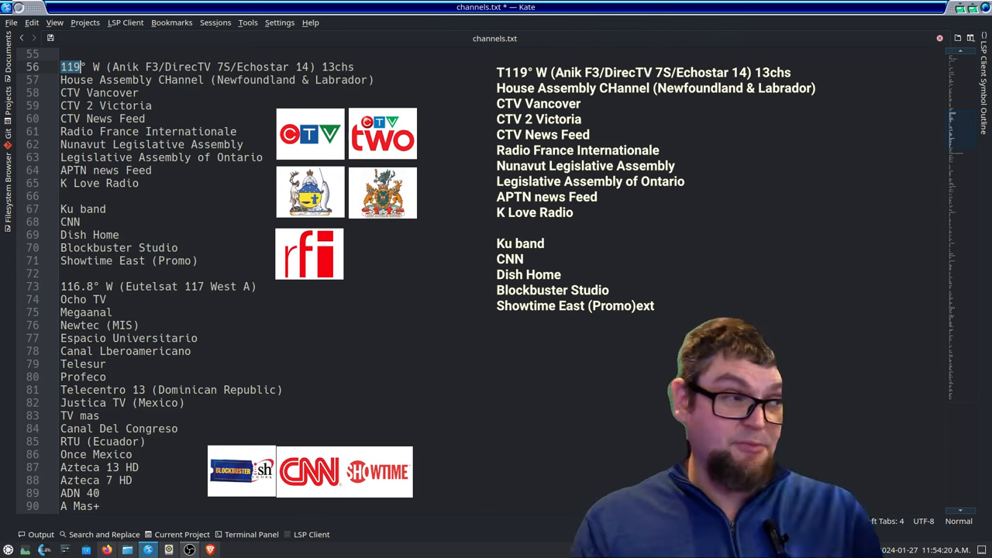
{"action": "scroll", "scroll_direction": "down", "scroll_amount": 3}
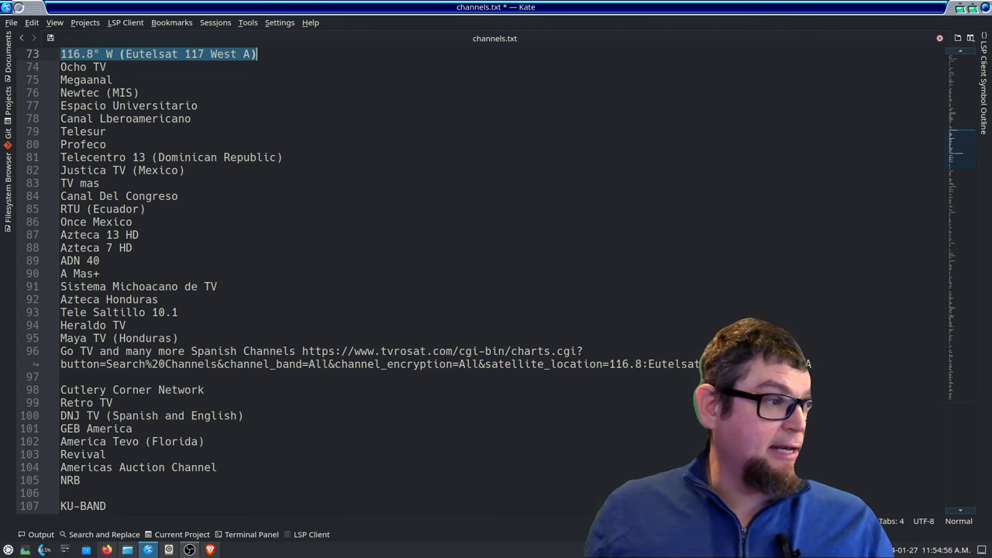
{"action": "mouse_move", "coordinate": [190, 549]}
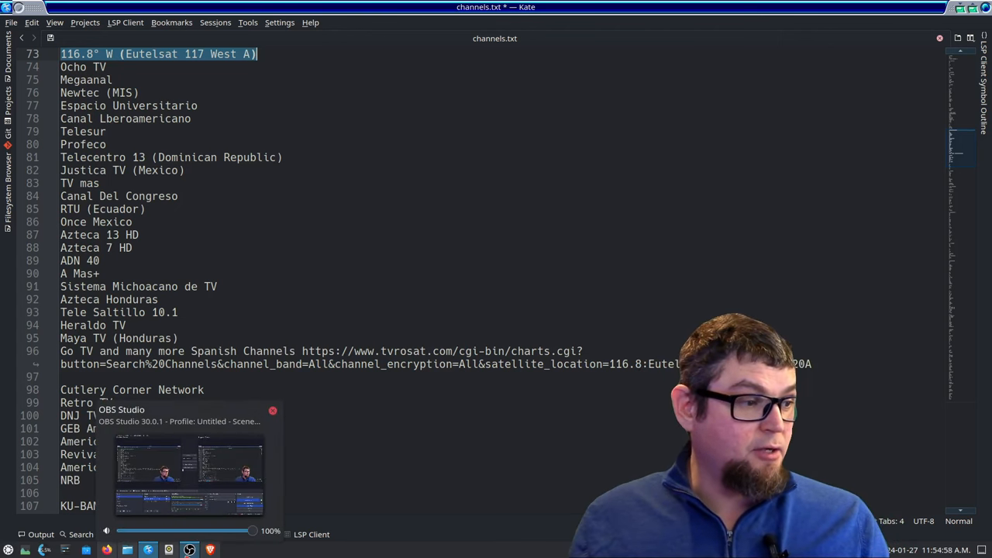
{"action": "mouse_move", "coordinate": [211, 549]}
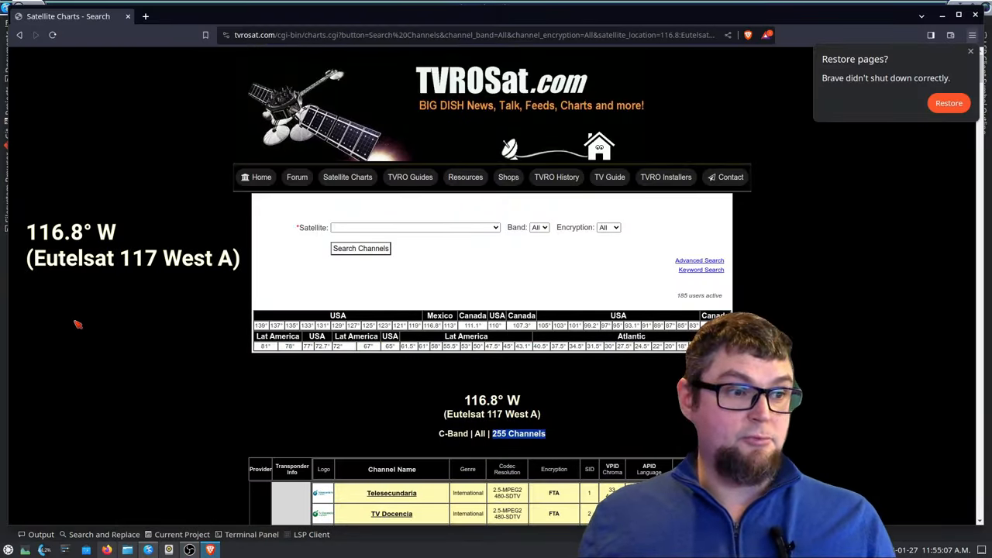
{"action": "scroll", "scroll_direction": "down", "scroll_amount": 3}
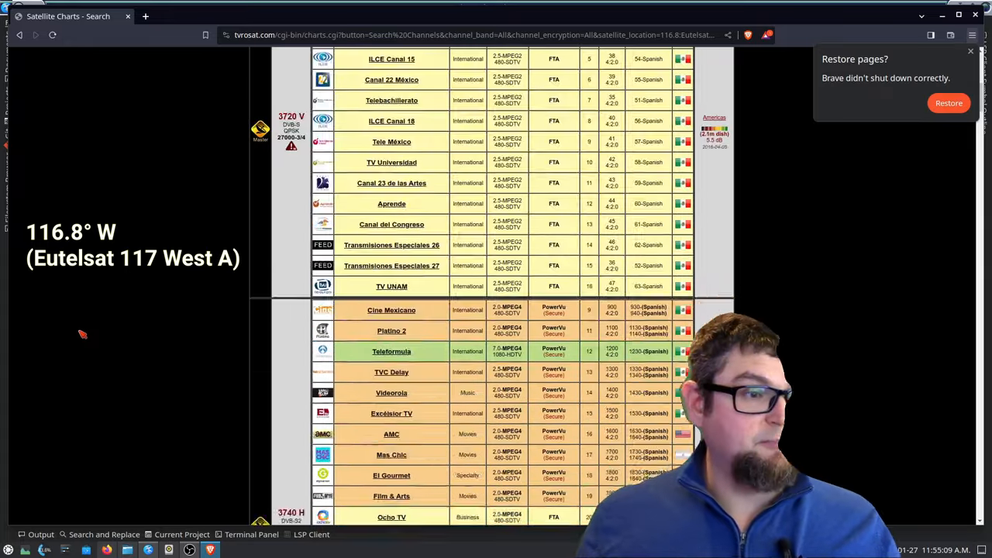
{"action": "scroll", "scroll_direction": "down", "scroll_amount": 3}
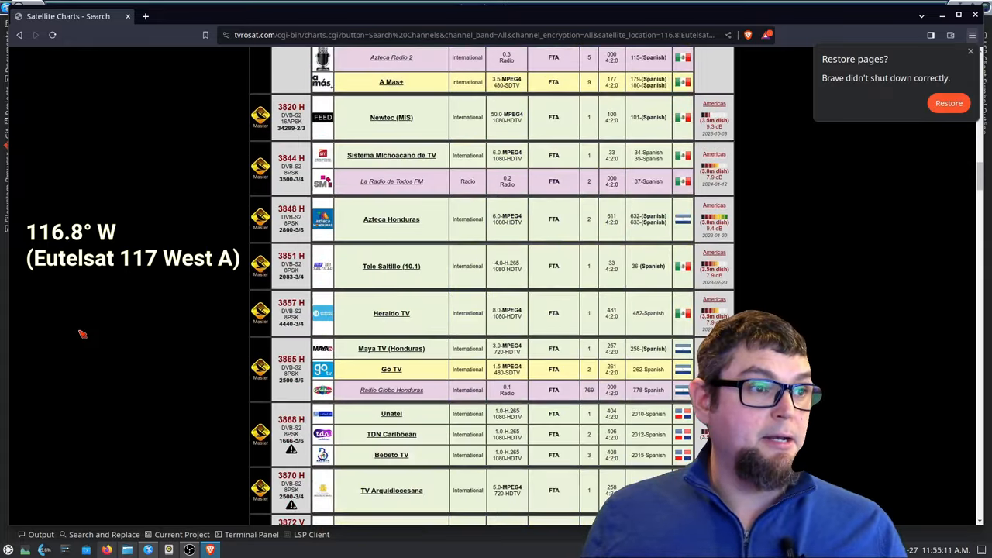
{"action": "scroll", "scroll_direction": "down", "scroll_amount": 3}
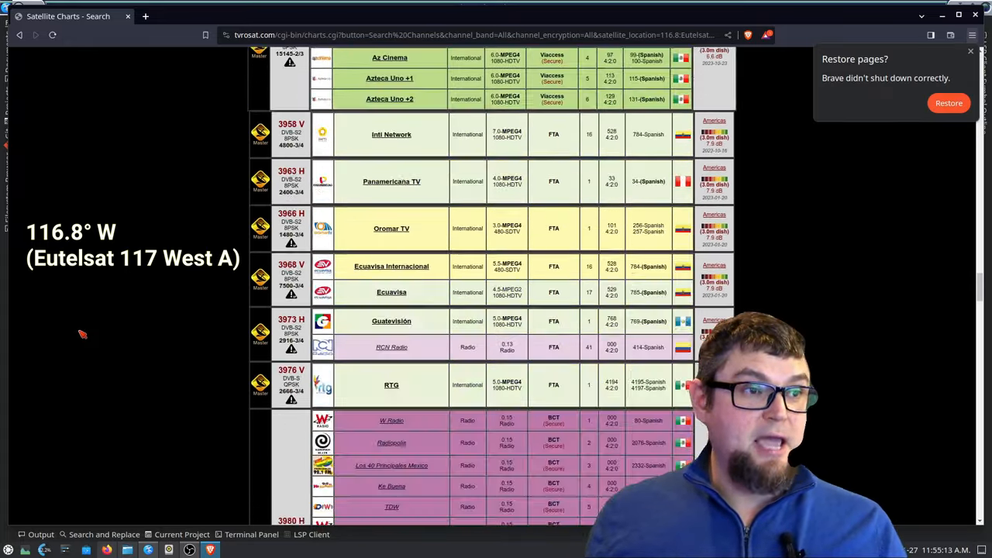
{"action": "scroll", "scroll_direction": "up", "scroll_amount": 3}
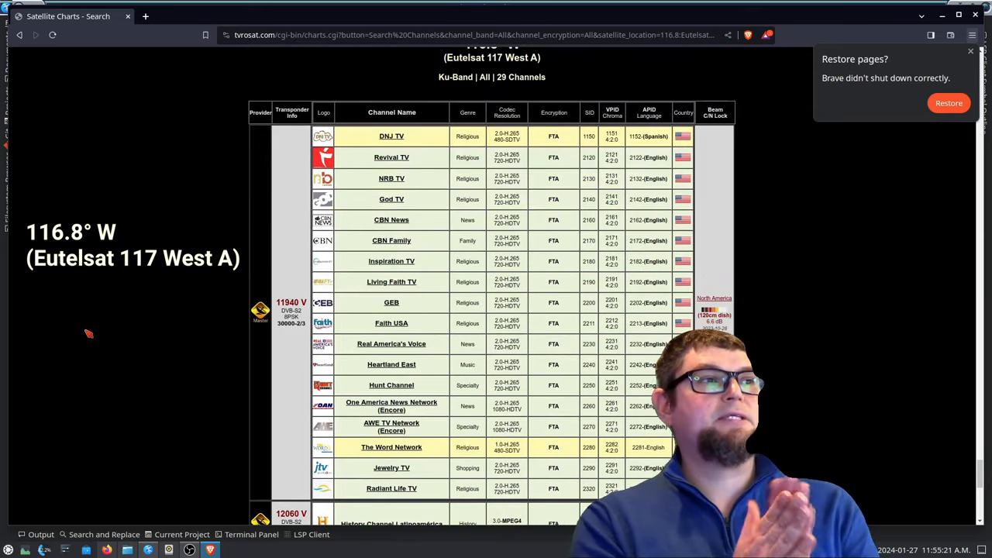
{"action": "key", "text": "F11"}
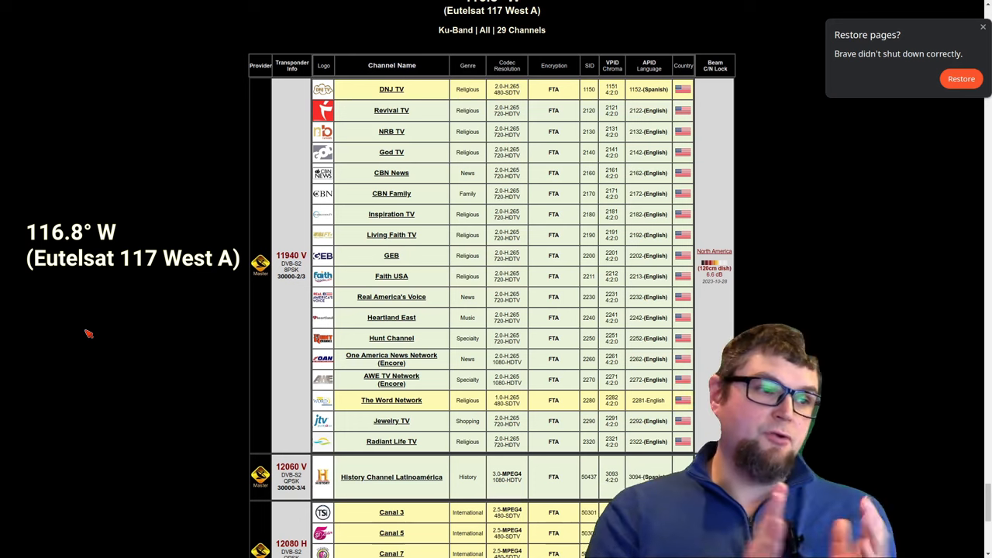
{"action": "mouse_move", "coordinate": [3, 198]}
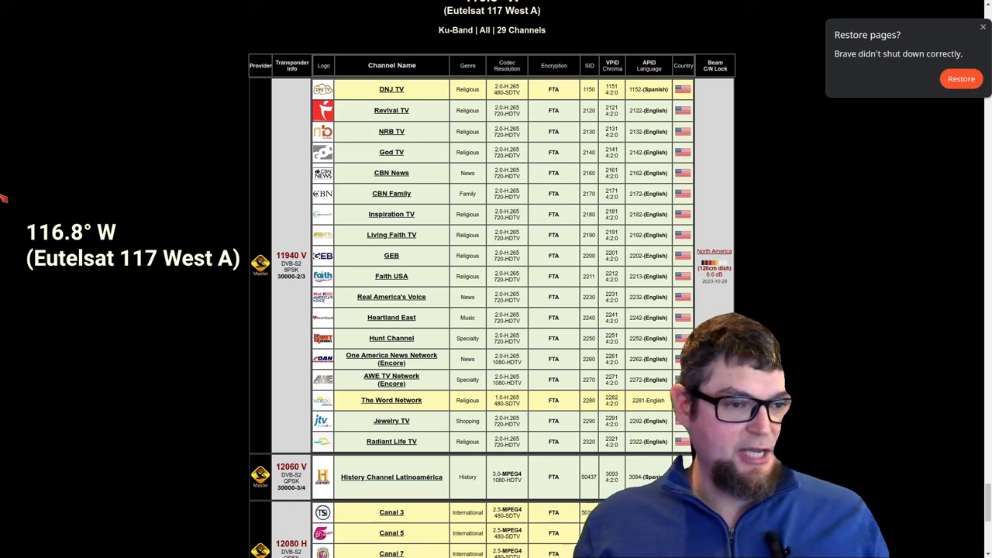
{"action": "scroll", "scroll_direction": "down", "scroll_amount": 3}
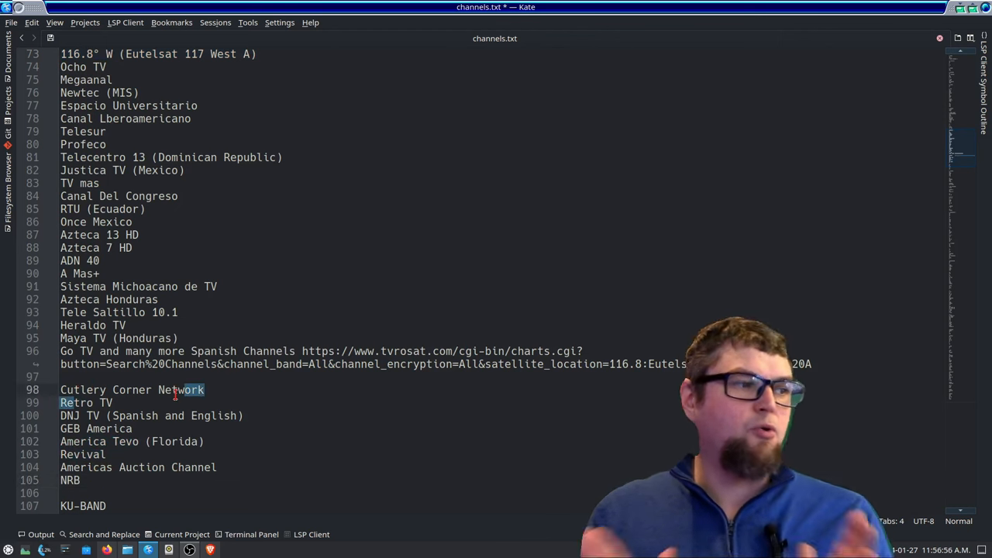
{"action": "scroll", "scroll_direction": "up", "scroll_amount": 3}
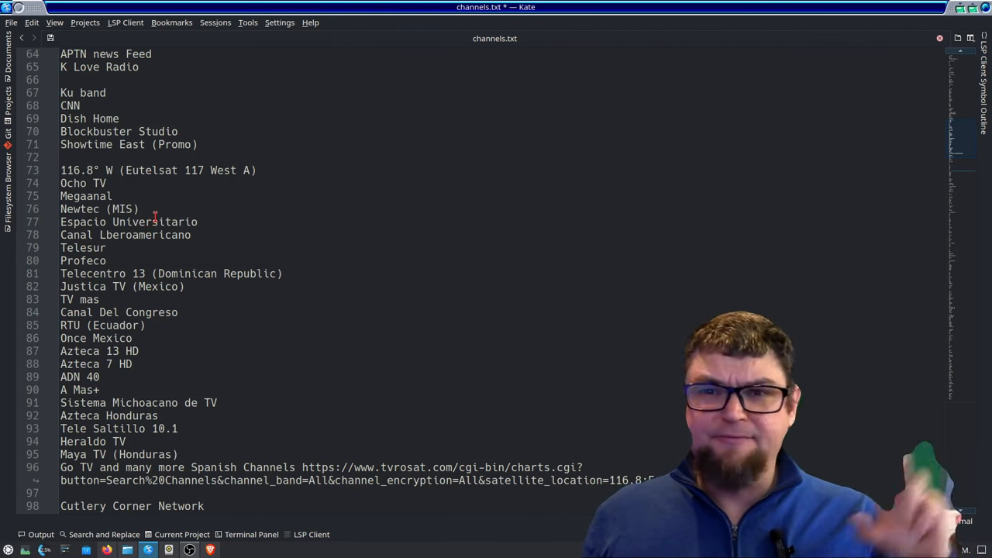
{"action": "scroll", "scroll_direction": "down", "scroll_amount": 3}
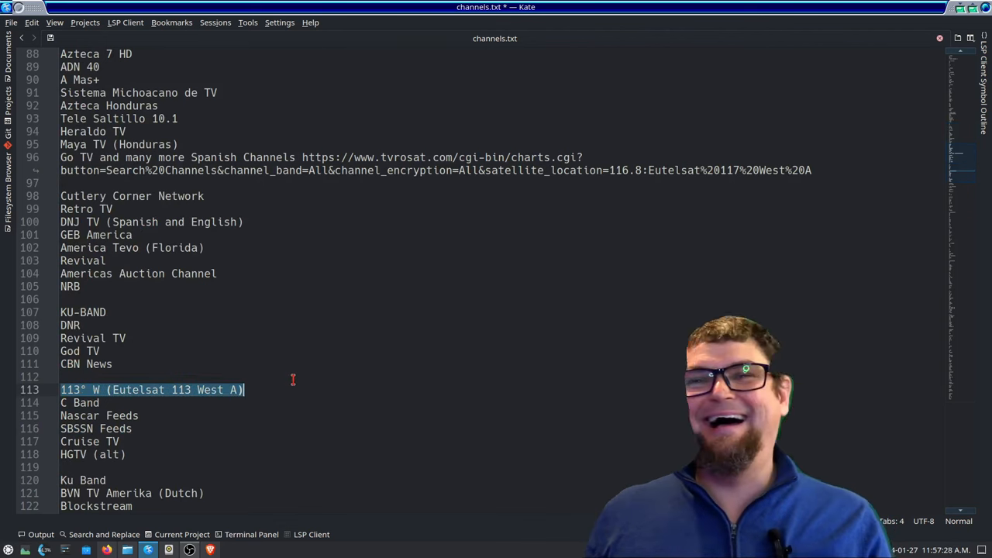
{"action": "scroll", "scroll_direction": "down", "scroll_amount": 3}
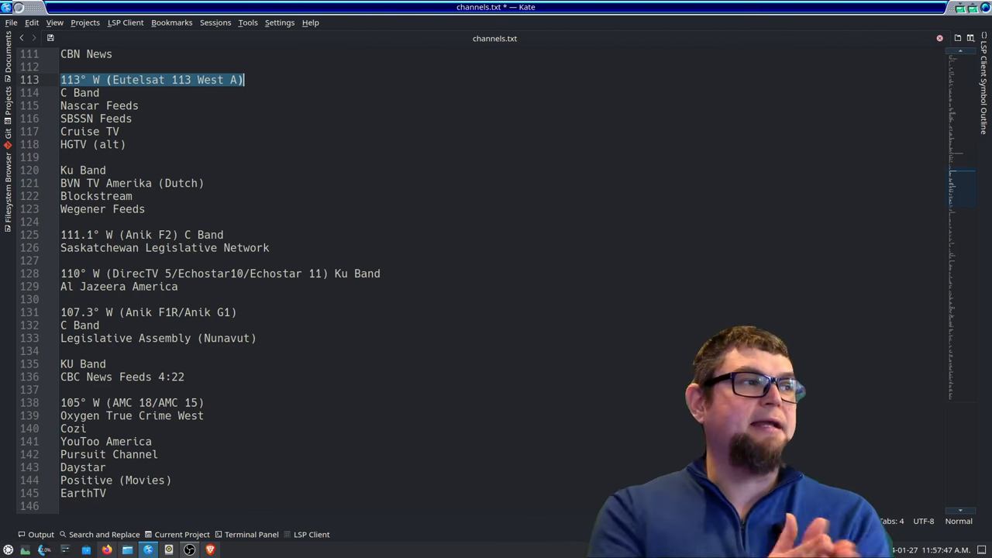
{"action": "double_click", "coordinate": [83, 169]}
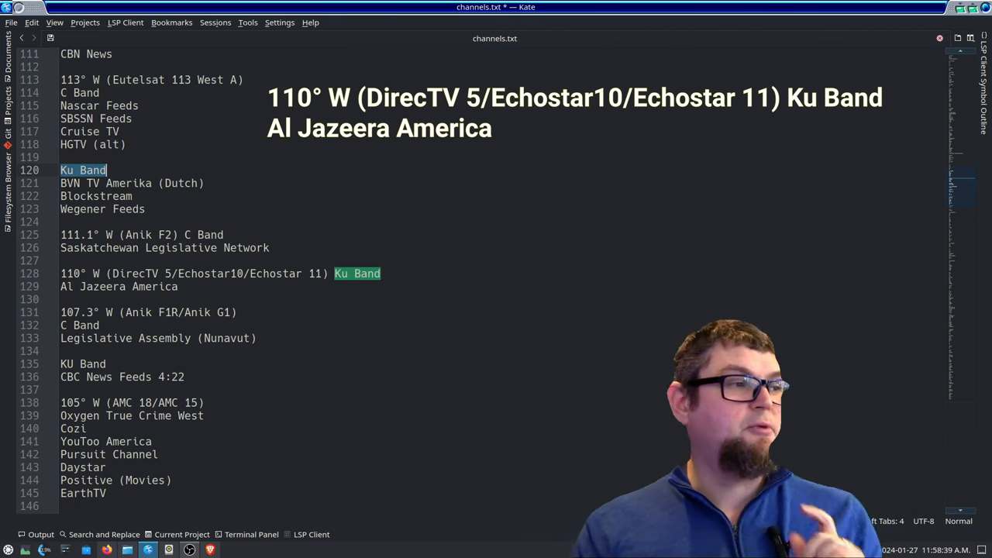
{"action": "scroll", "scroll_direction": "down", "scroll_amount": 3}
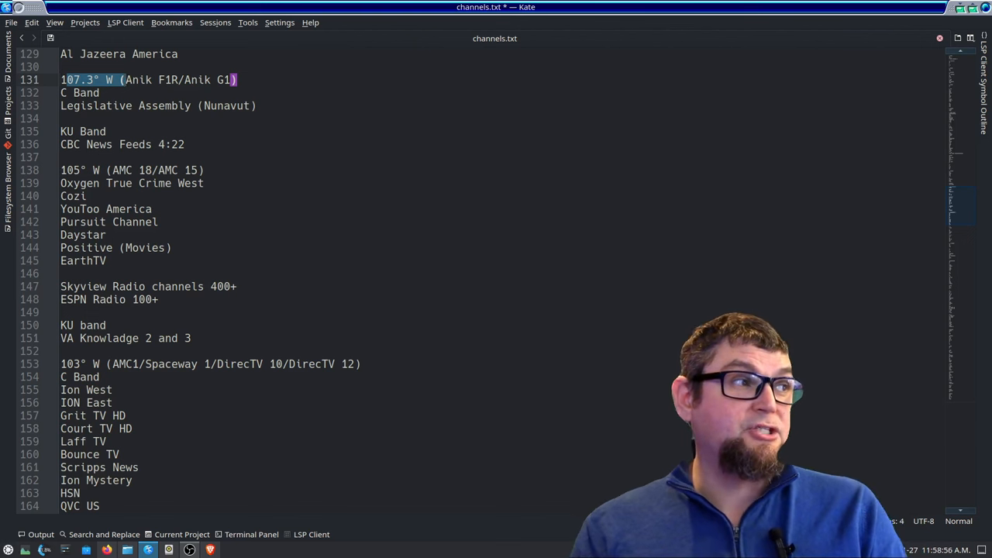
{"action": "mouse_move", "coordinate": [631, 332]}
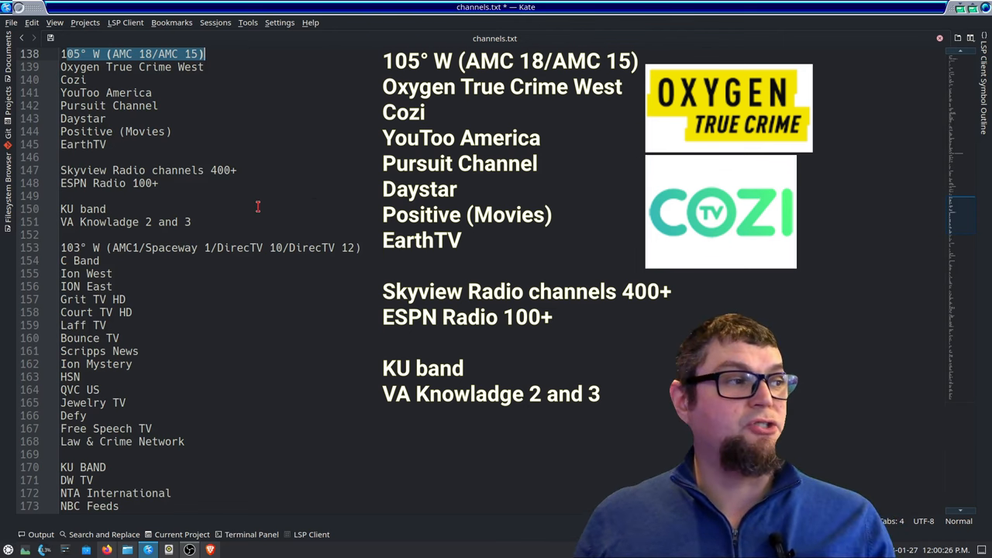
{"action": "scroll", "scroll_direction": "down", "scroll_amount": 3}
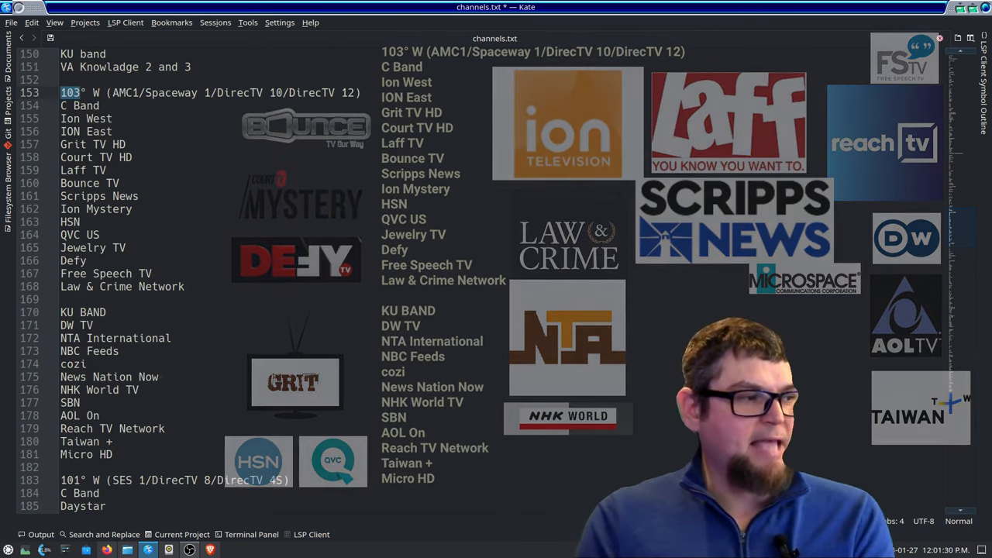
{"action": "scroll", "scroll_direction": "down", "scroll_amount": 3}
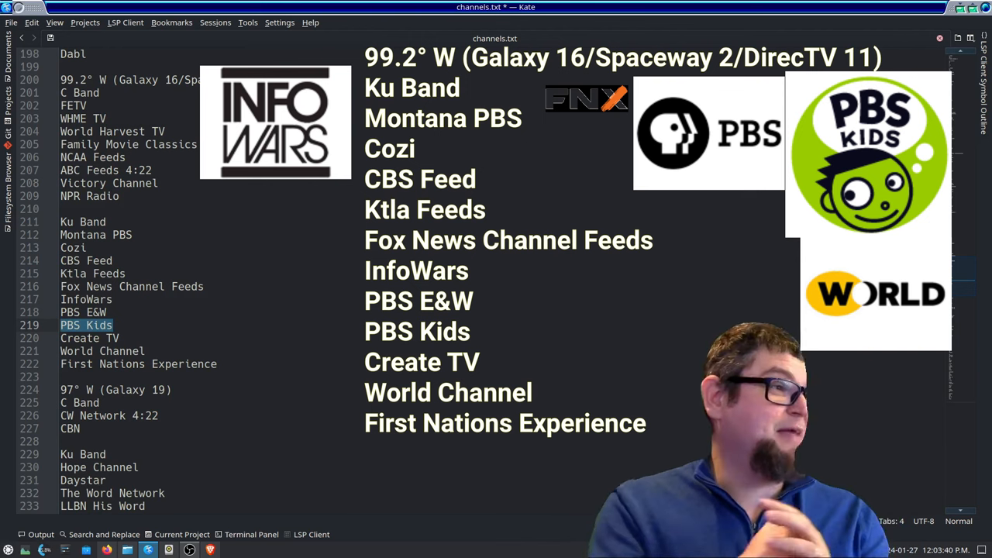
{"action": "scroll", "scroll_direction": "down", "scroll_amount": 3}
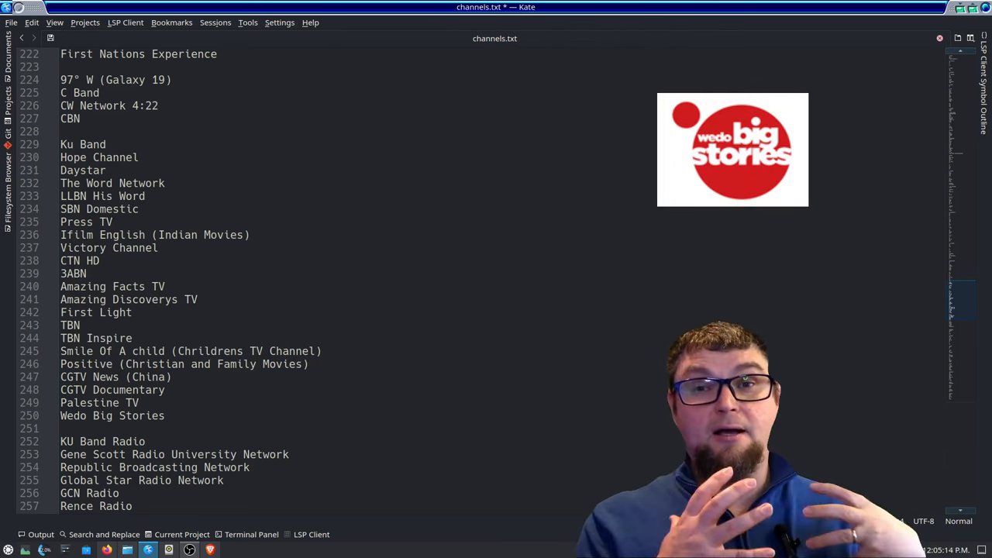
{"action": "scroll", "scroll_direction": "down", "scroll_amount": 3}
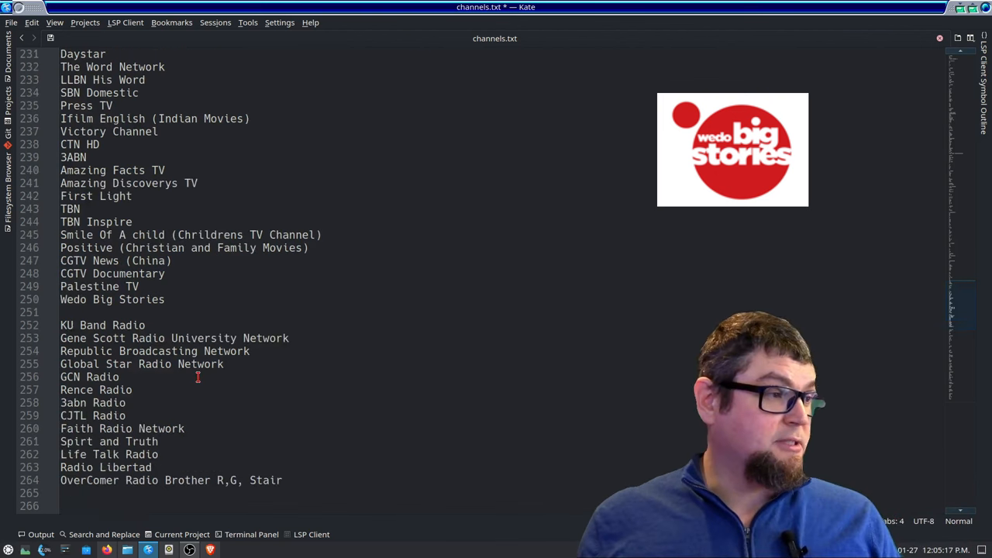
{"action": "scroll", "scroll_direction": "down", "scroll_amount": 3}
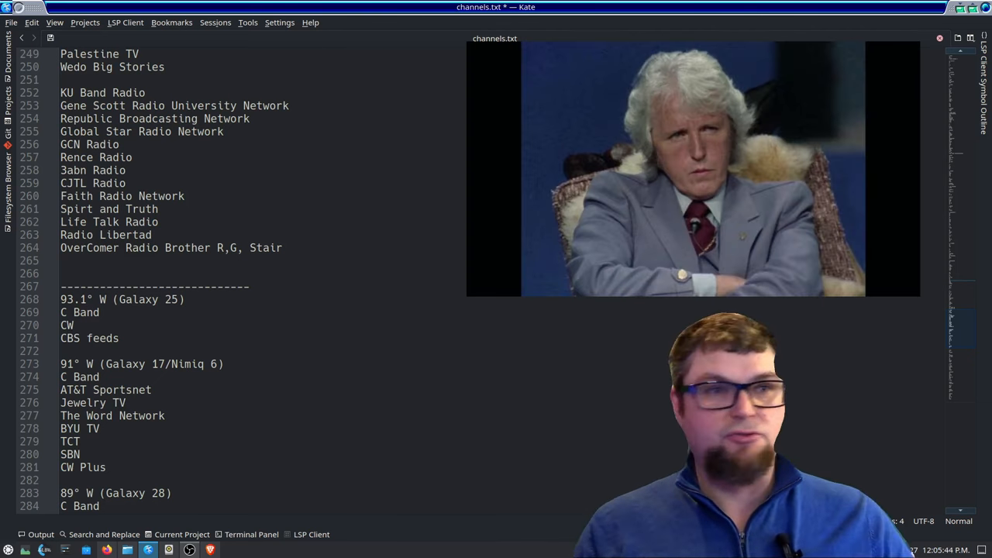
{"action": "left_click", "coordinate": [940, 37]}
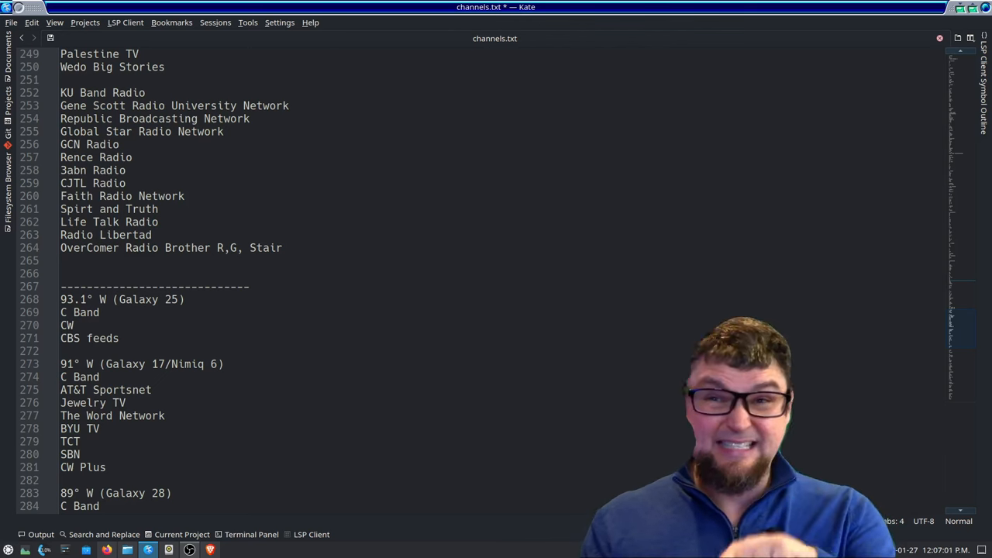
{"action": "scroll", "scroll_direction": "down", "scroll_amount": 3}
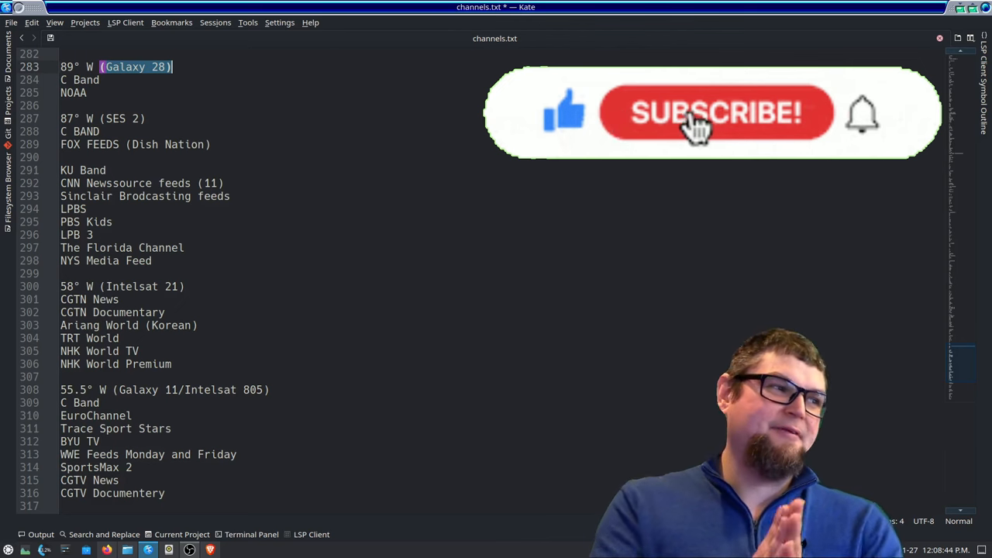
{"action": "left_click", "coordinate": [713, 112]}
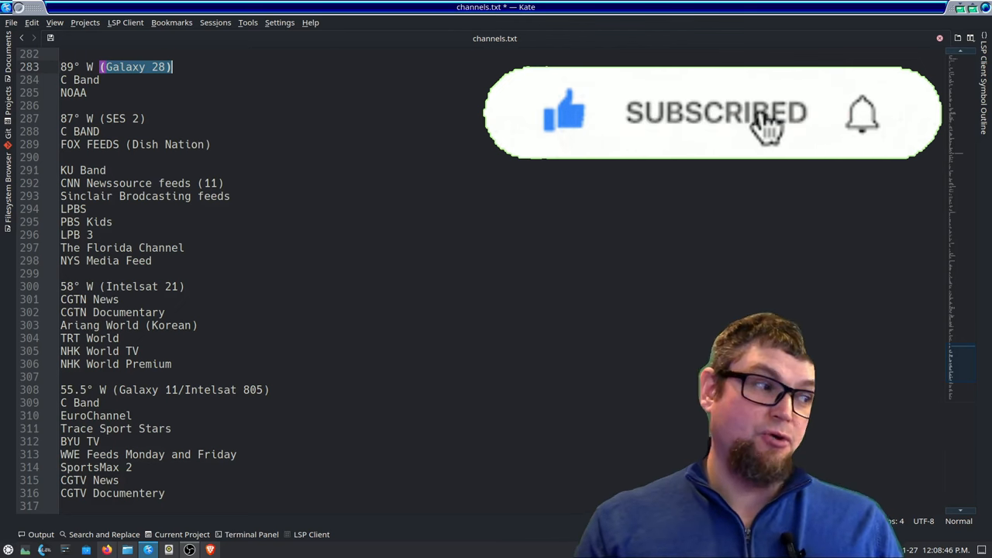
{"action": "mouse_move", "coordinate": [866, 116]}
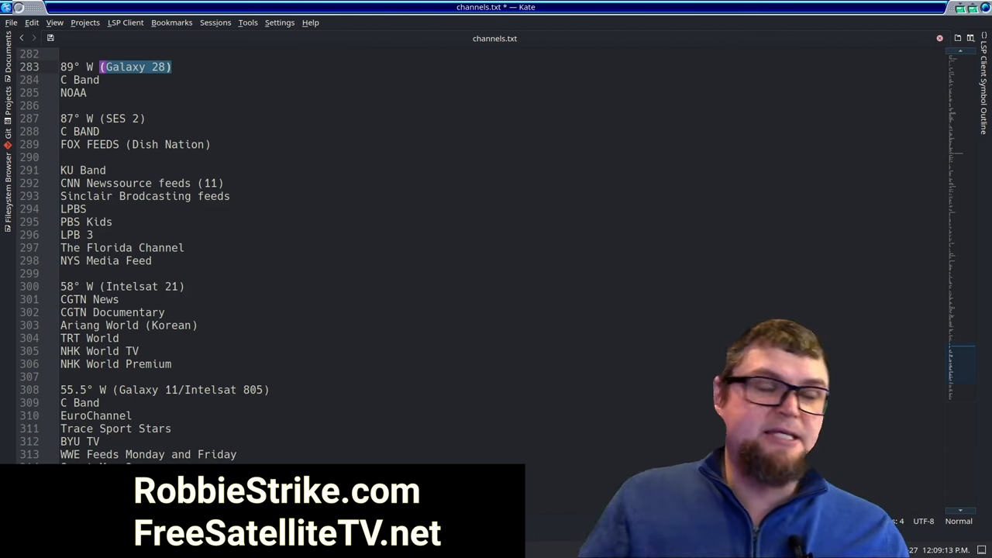
{"action": "scroll", "scroll_direction": "down", "scroll_amount": 3}
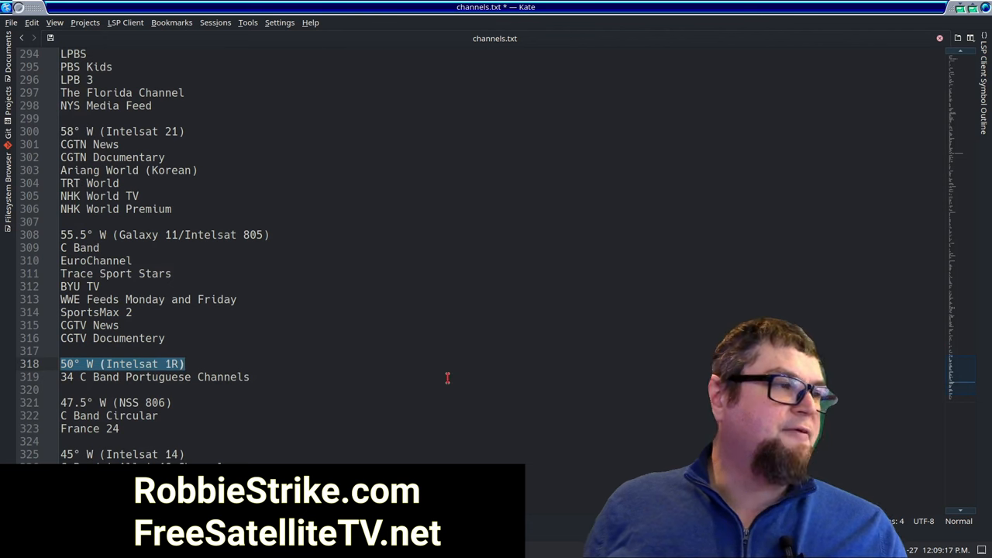
{"action": "mouse_move", "coordinate": [418, 367]}
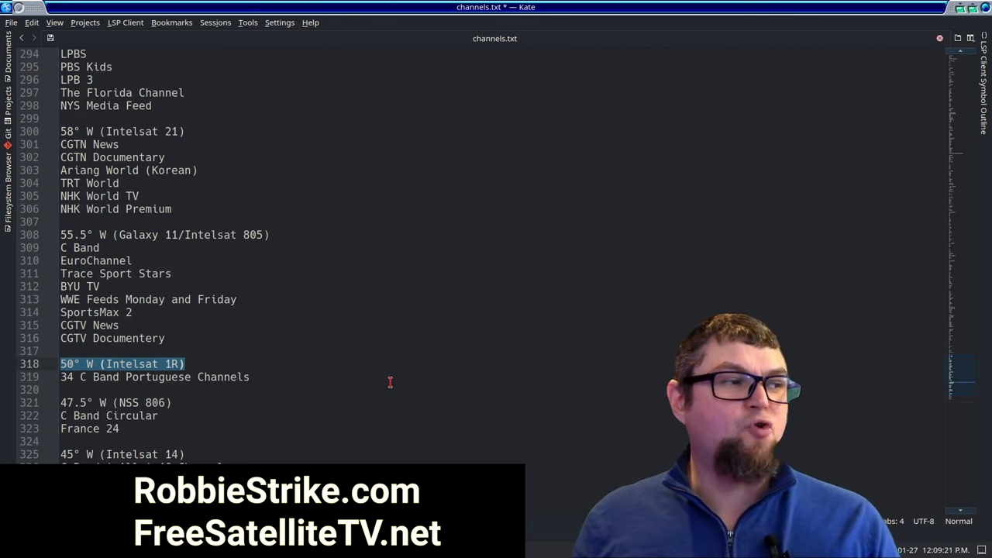
{"action": "scroll", "scroll_direction": "down", "scroll_amount": 3}
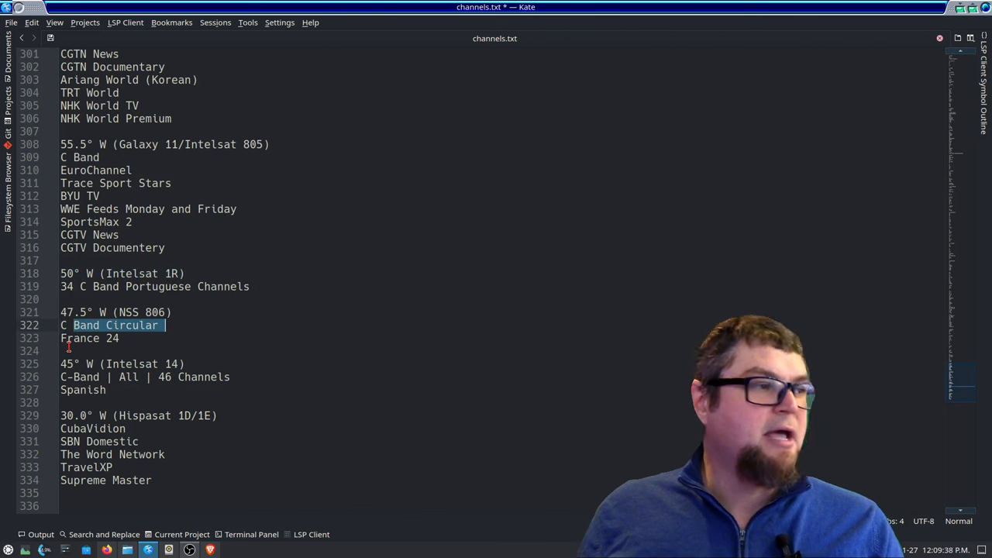
{"action": "left_click", "coordinate": [133, 363]}
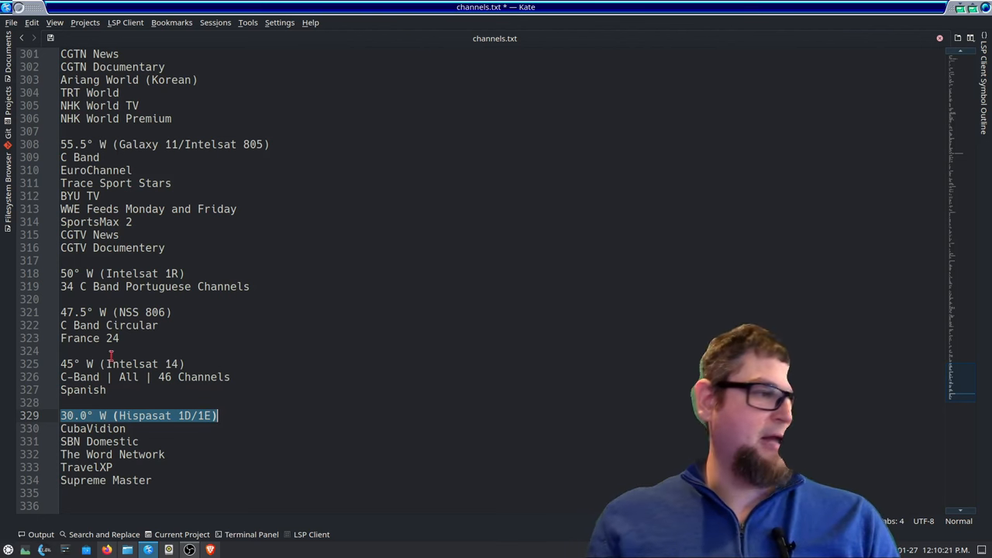
{"action": "mouse_move", "coordinate": [285, 385]}
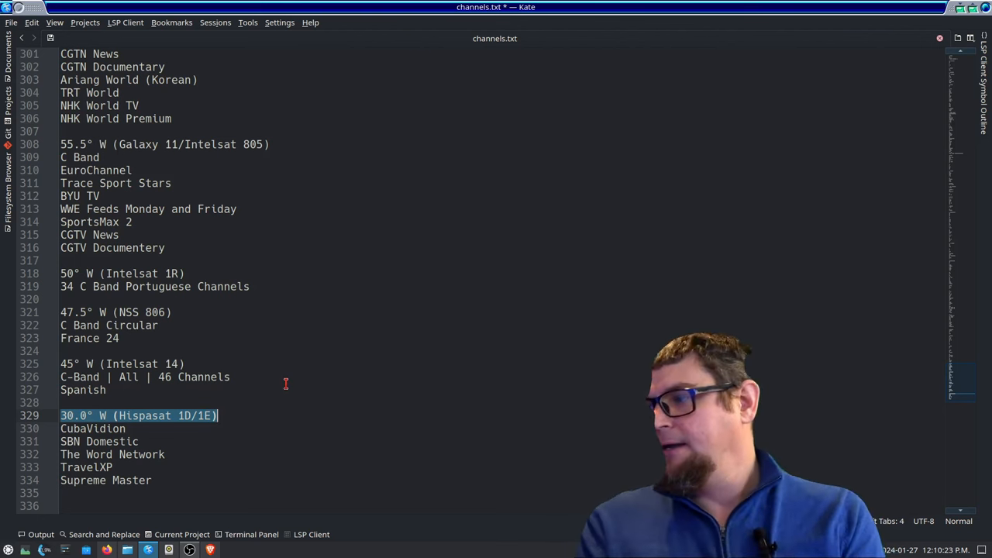